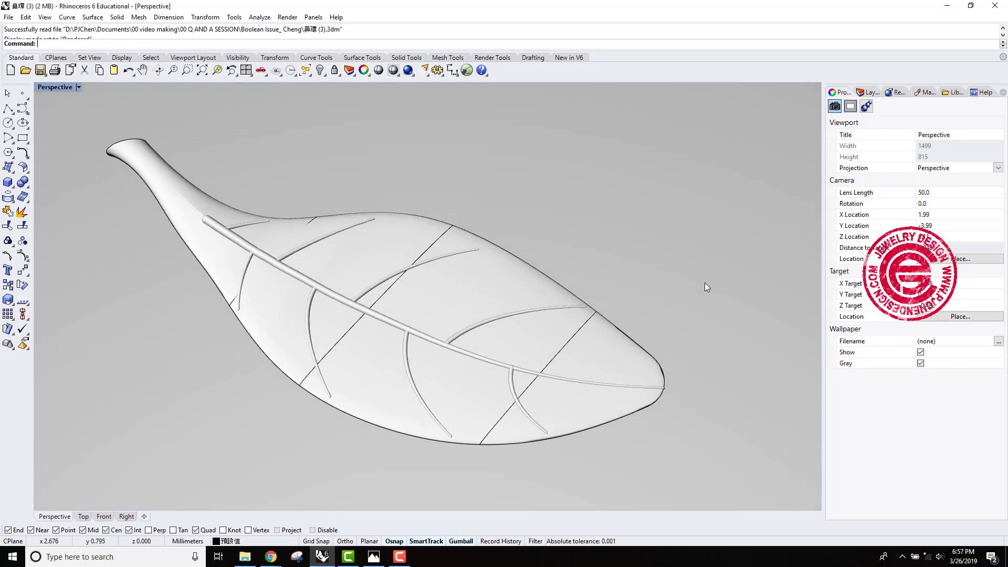
pyautogui.moveTo(671, 288)
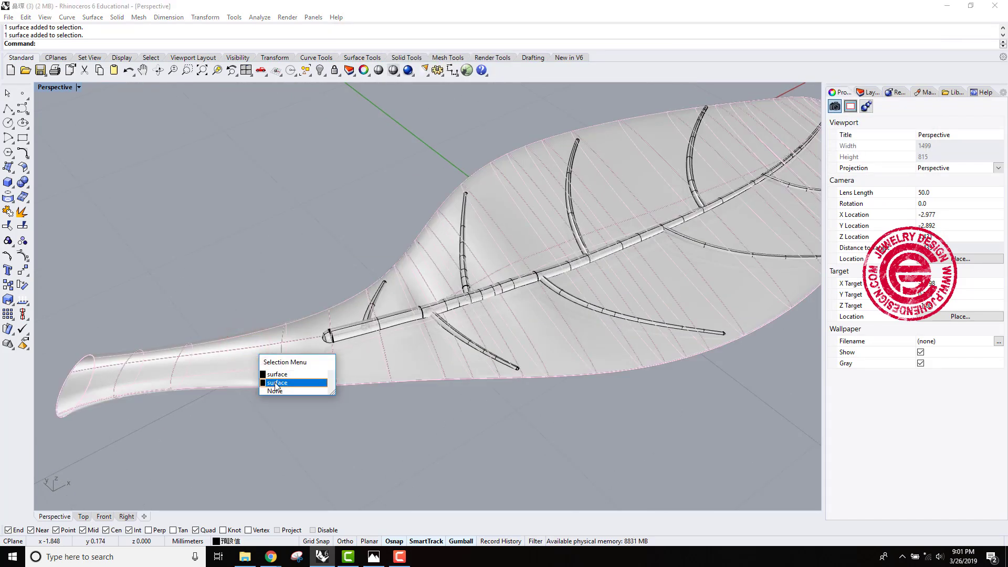
pyautogui.moveTo(277, 375)
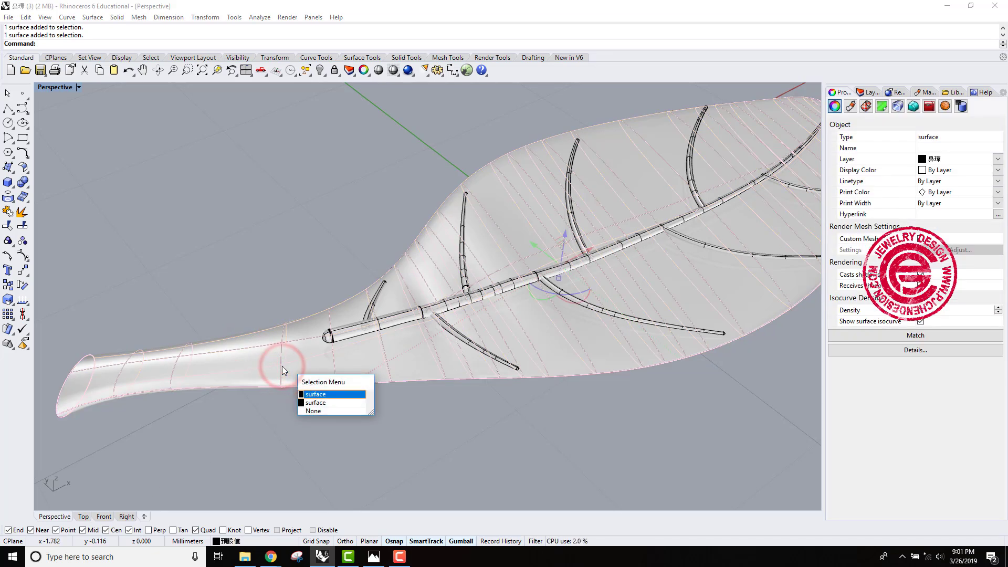
# Delete the extra stem-end surface, Cap the stem pipe and check it reads as a closed polysurface
pyautogui.click(315, 394)
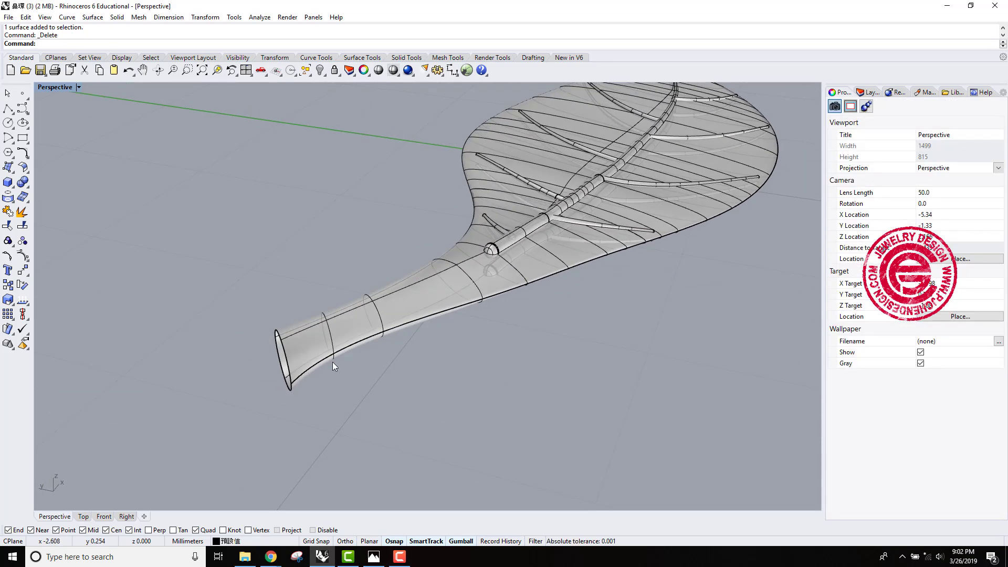
pyautogui.write('Cap')
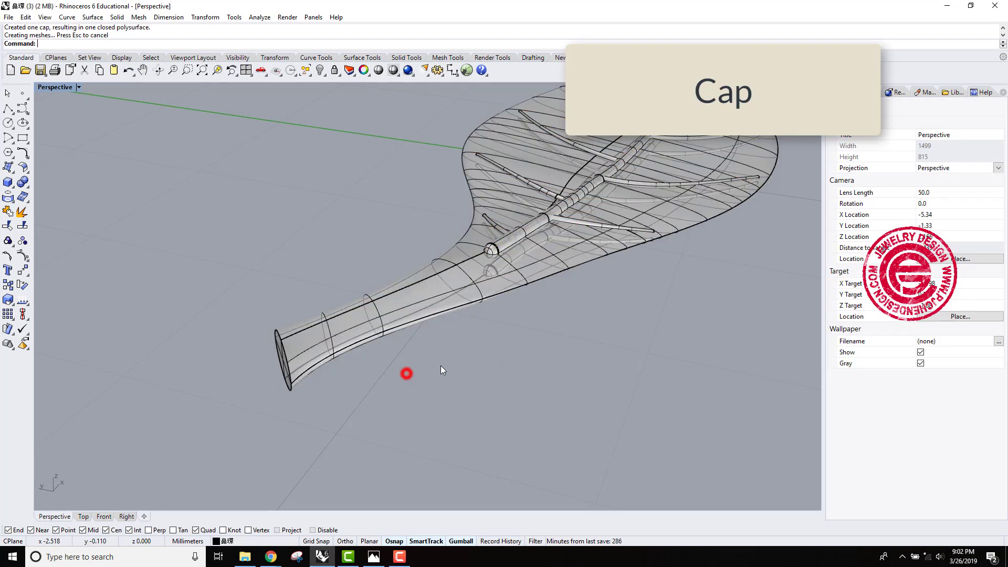
pyautogui.click(427, 237)
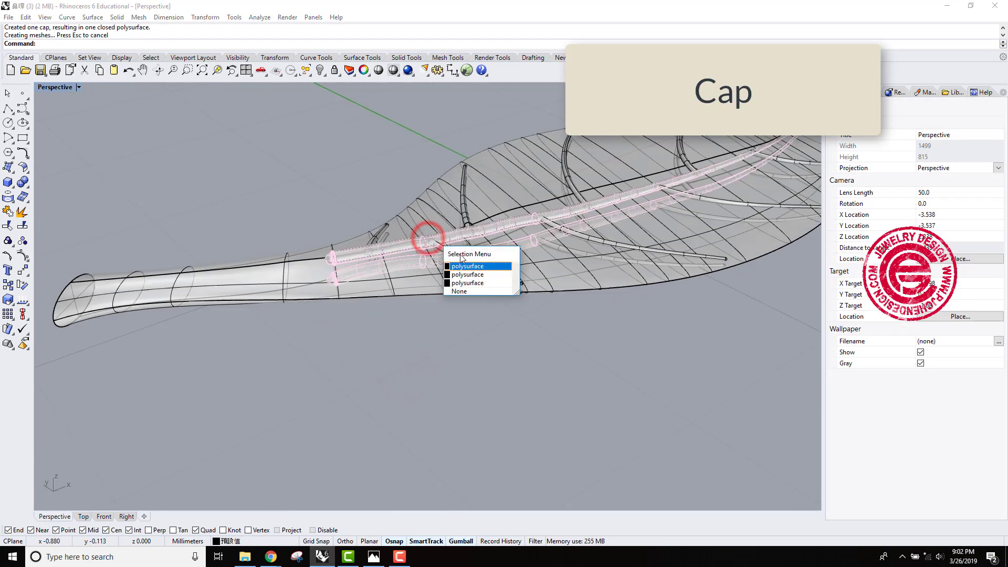
pyautogui.click(468, 265)
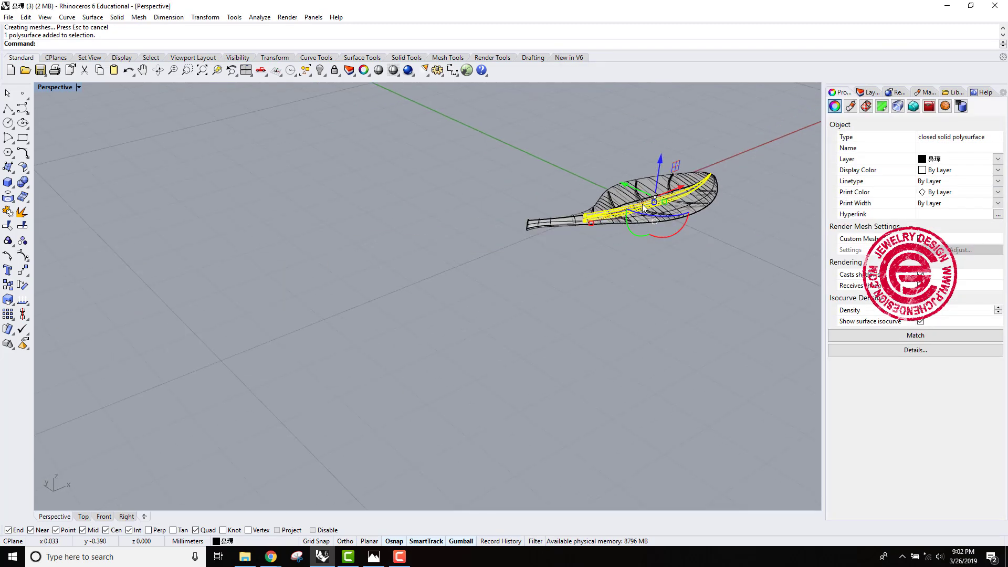
pyautogui.scroll(3)
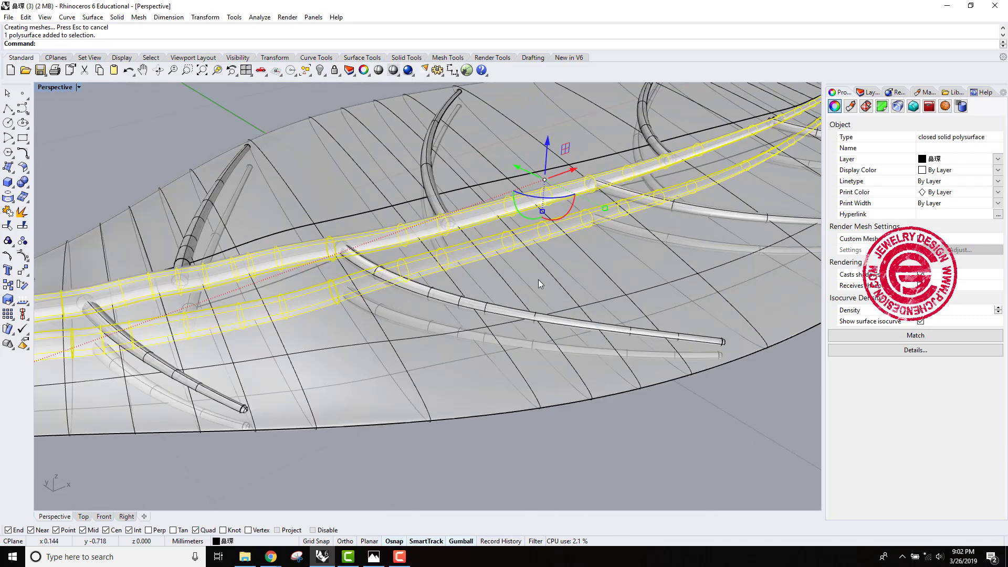
pyautogui.click(567, 341)
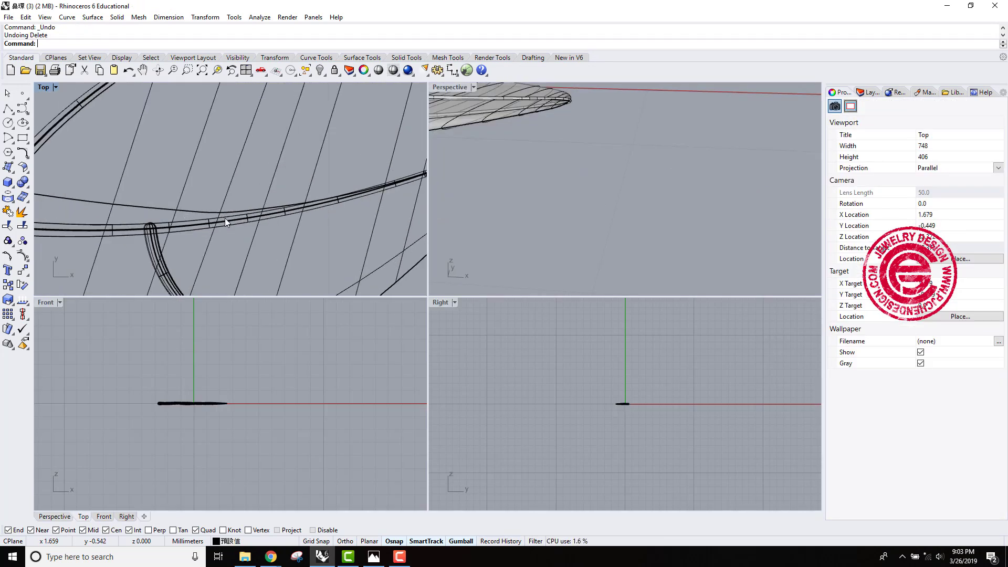
# Select all duplicate objects with SelDup, delete the 40 copies and maximize the Perspective view
pyautogui.click(226, 222)
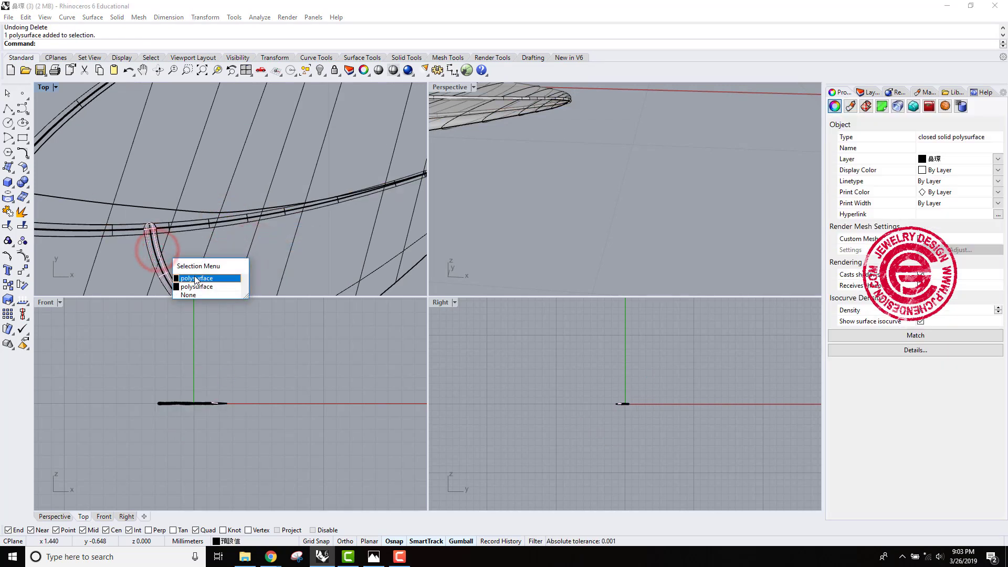
pyautogui.click(197, 278)
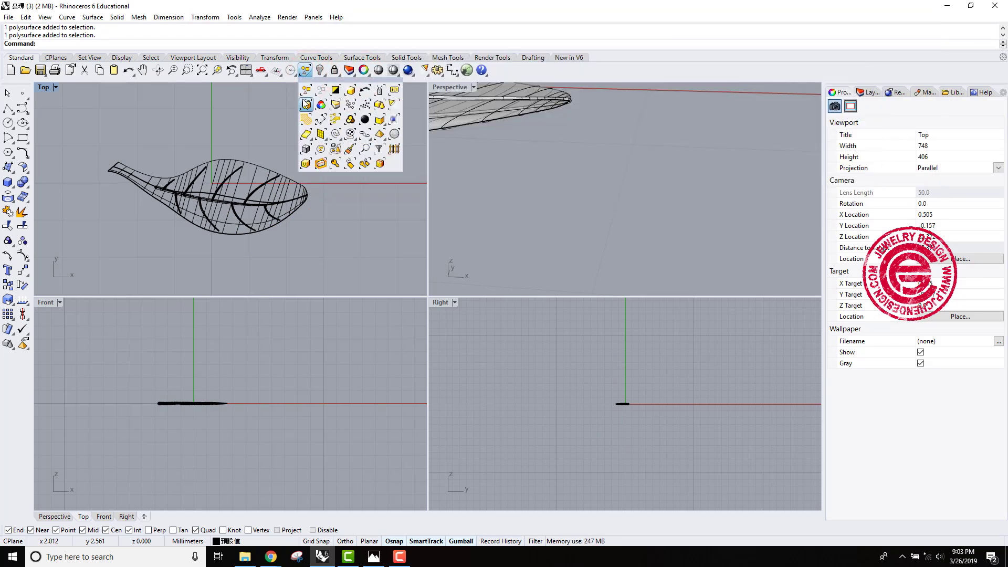
pyautogui.click(305, 104)
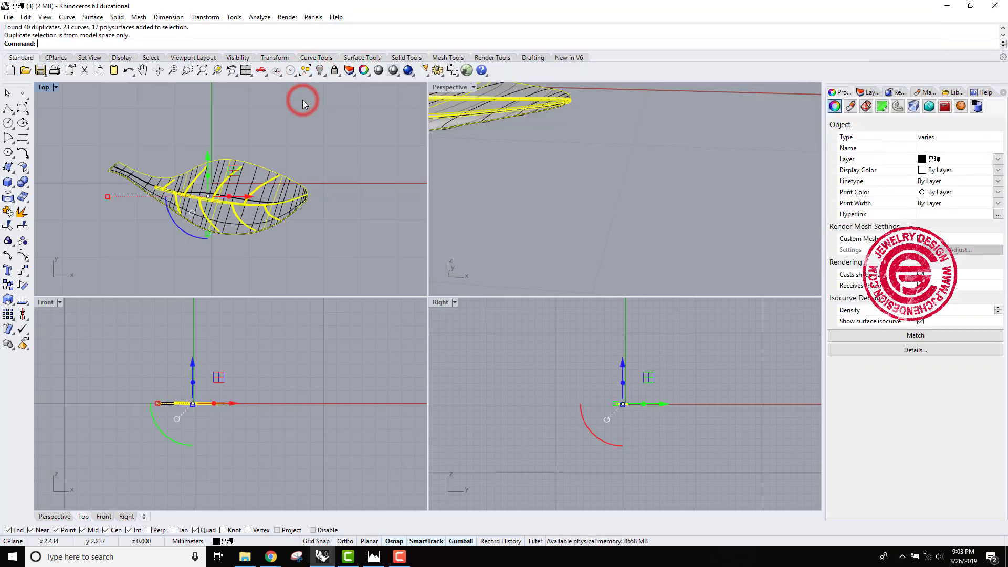
pyautogui.press('Delete')
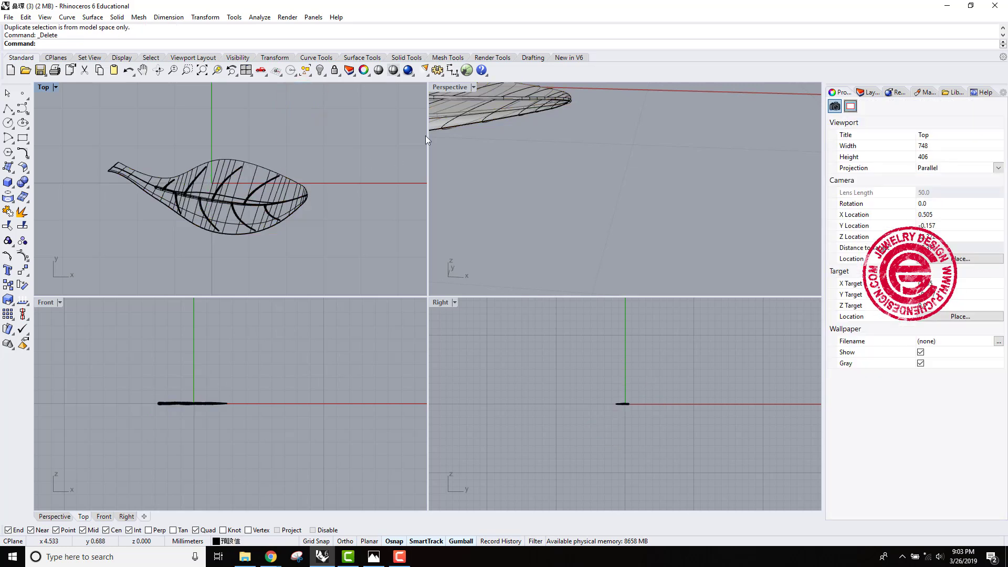
pyautogui.doubleClick(449, 86)
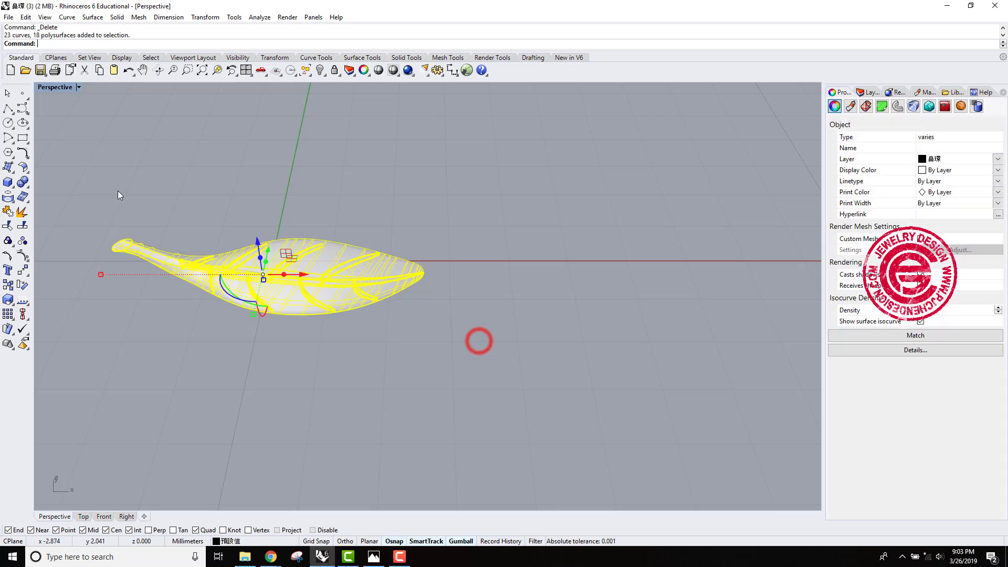
pyautogui.click(22, 182)
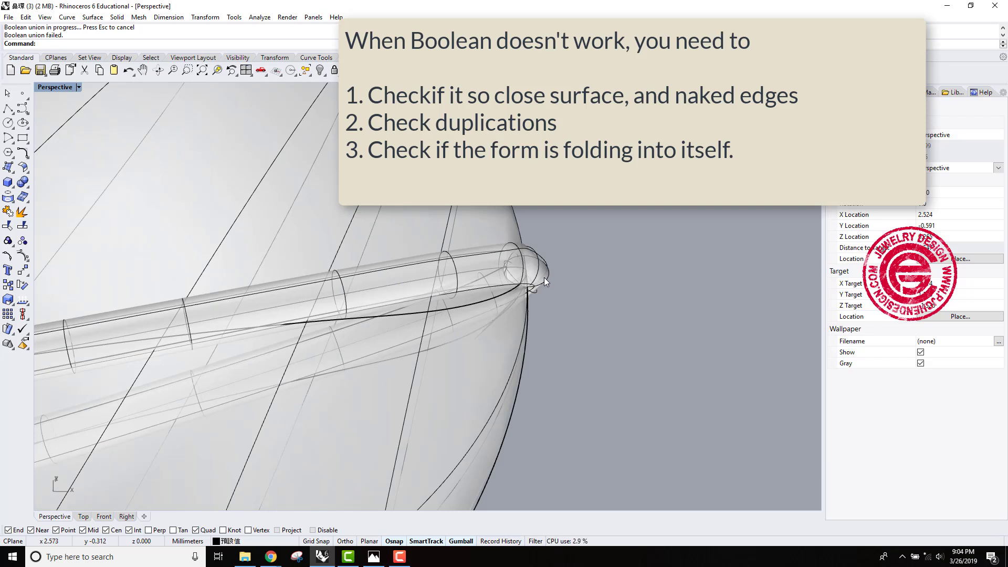
pyautogui.click(537, 266)
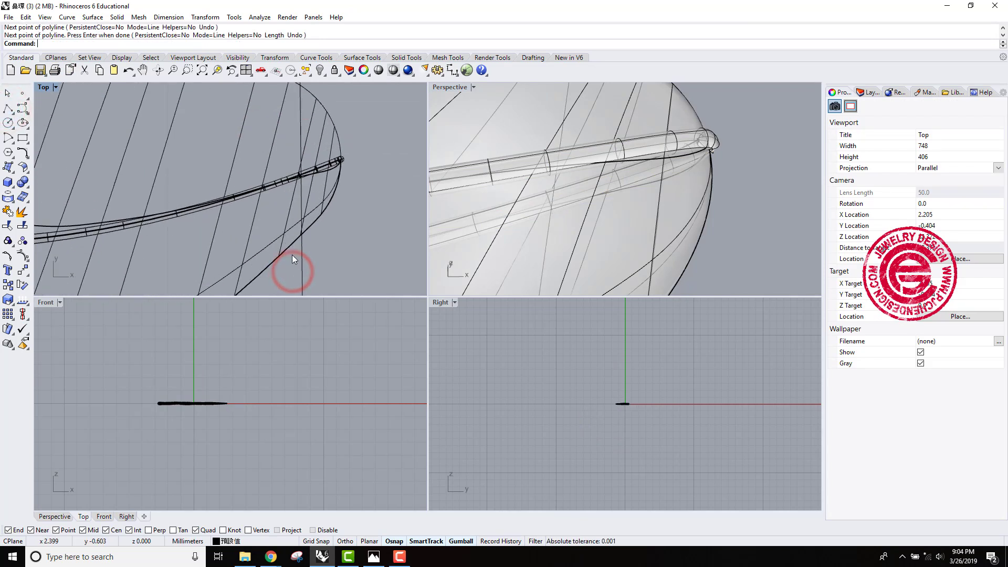
# Finish the short line across the vein tip and Cap the open vein pipe into a closed solid
pyautogui.click(293, 270)
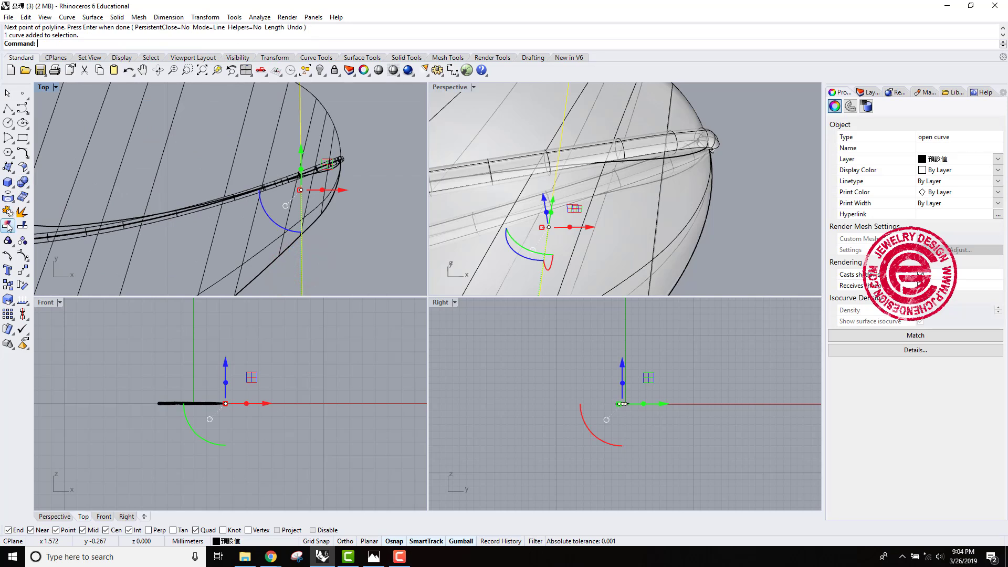
pyautogui.click(305, 170)
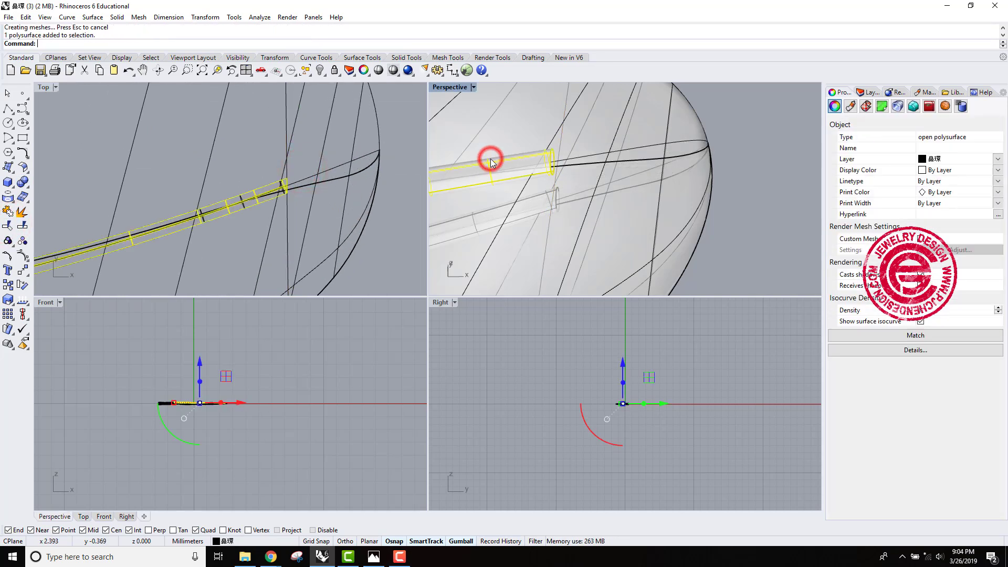
pyautogui.write('Cap')
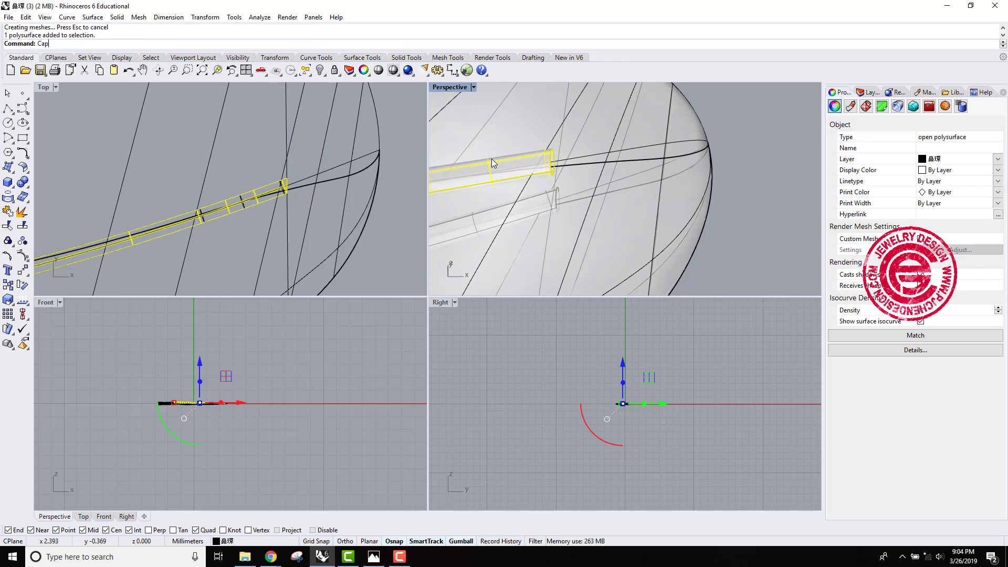
pyautogui.press('Return')
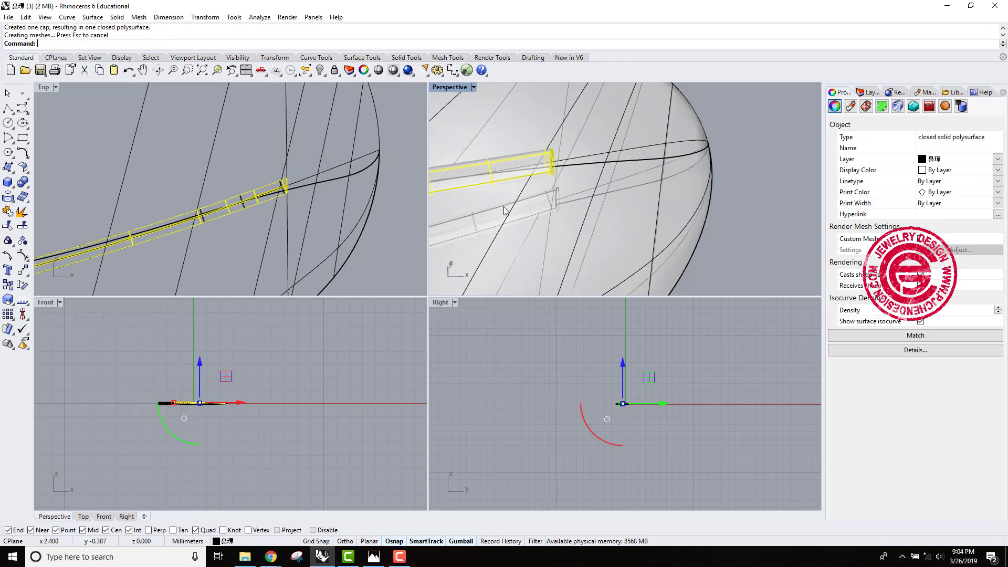
pyautogui.click(495, 211)
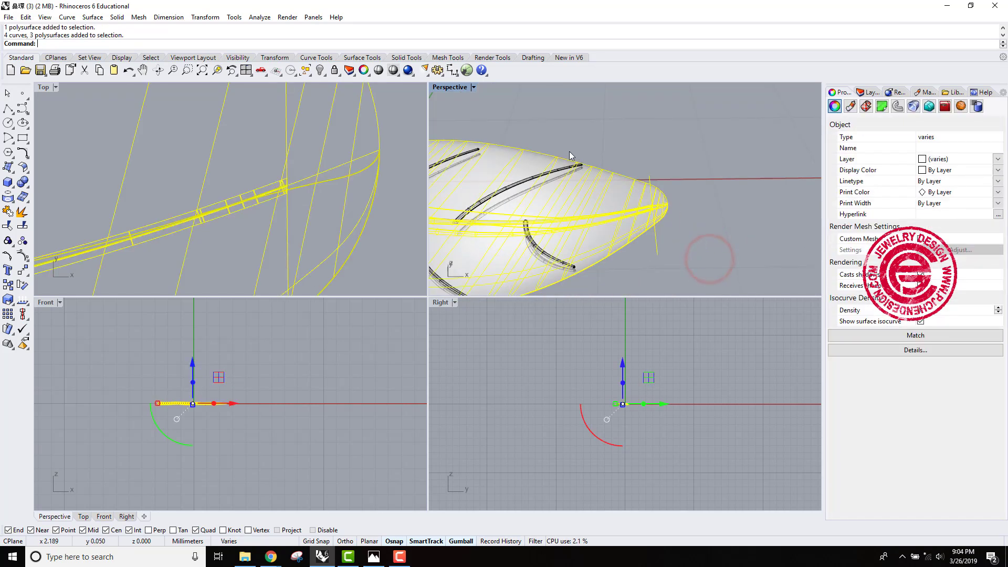
# Run BooleanUnion on the leaf and vein pipes, maximize Perspective and retry the union after it fails
pyautogui.click(8, 178)
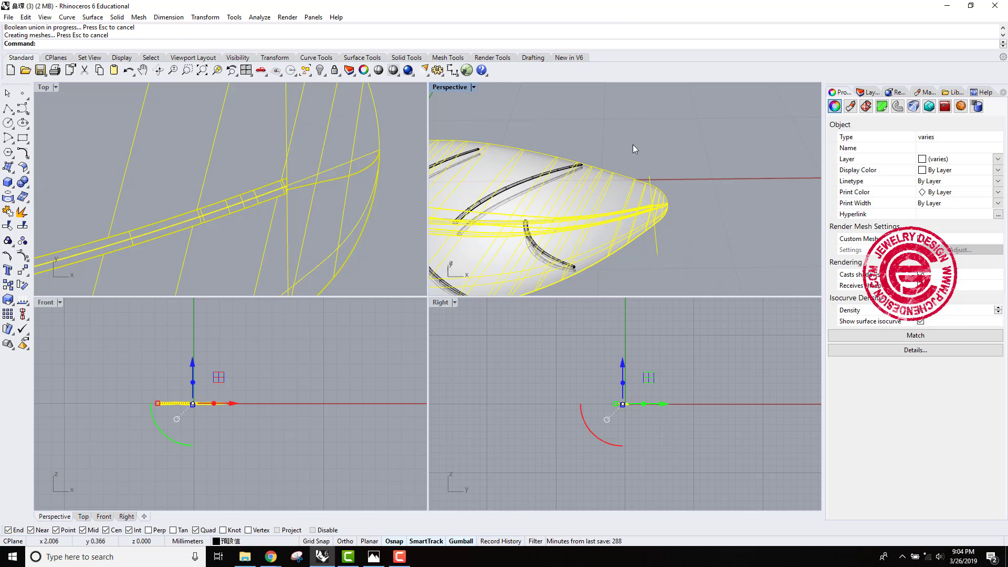
pyautogui.click(673, 209)
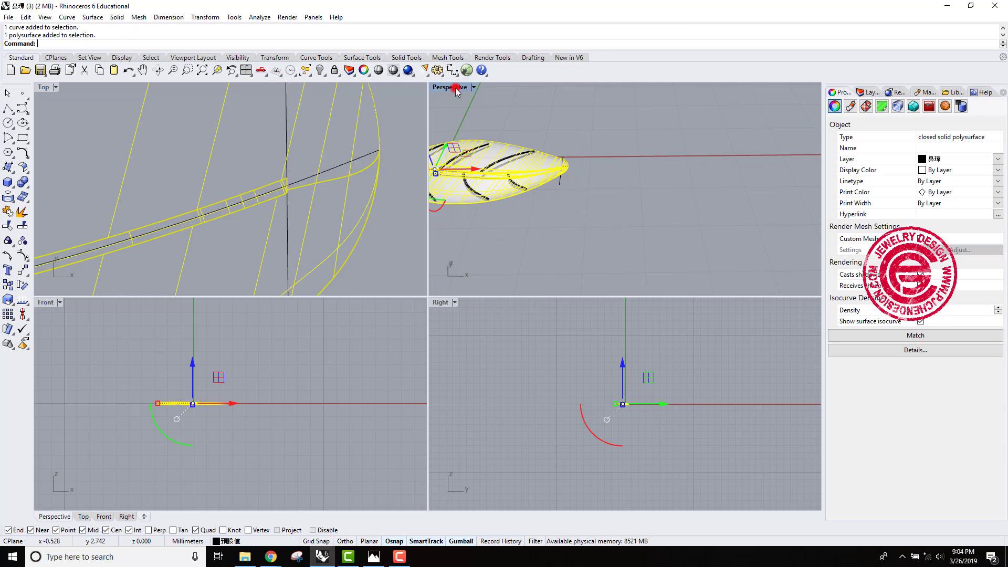
pyautogui.doubleClick(448, 87)
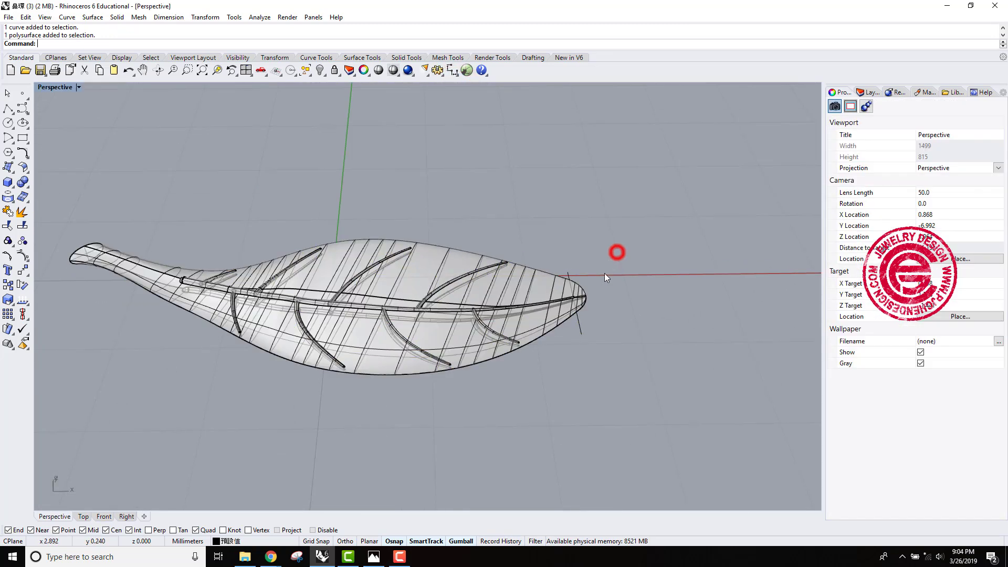
pyautogui.click(22, 182)
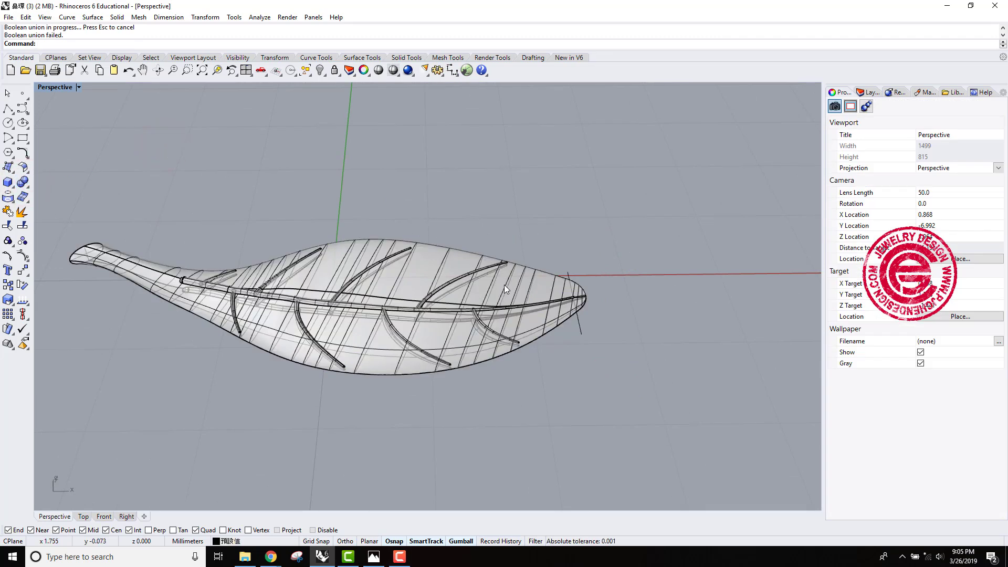
pyautogui.scroll(3)
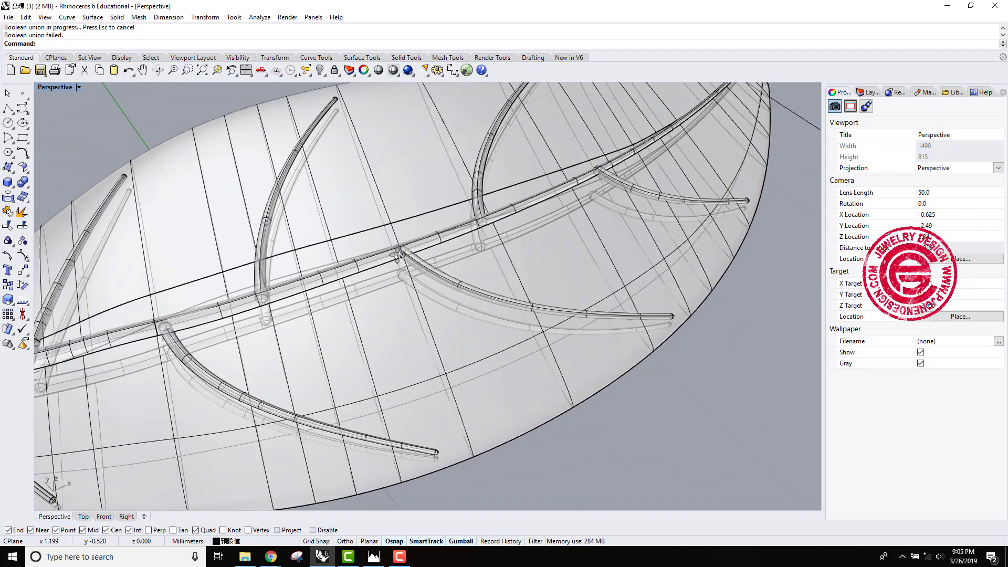
pyautogui.click(386, 226)
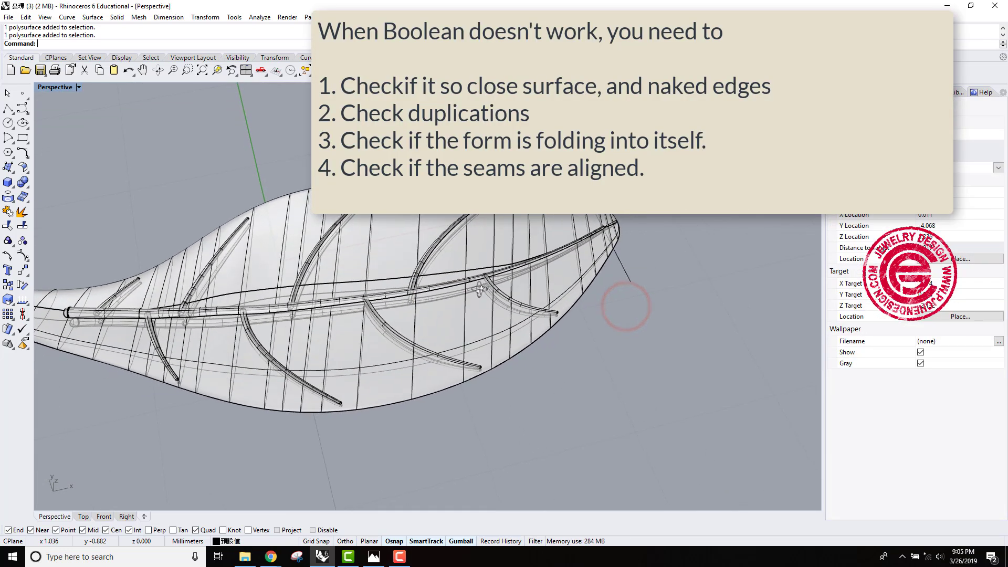
pyautogui.press('ctrl+z')
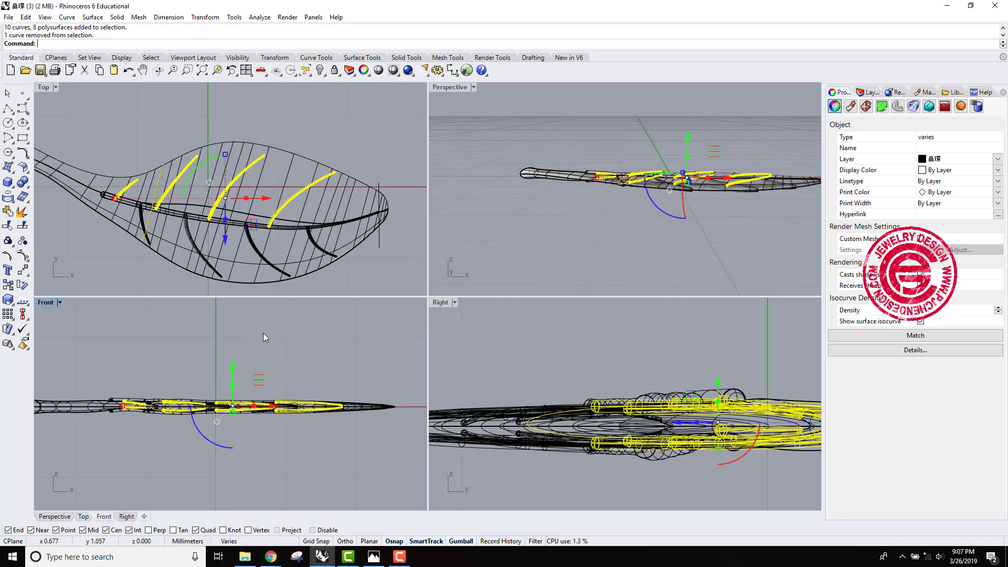
pyautogui.moveTo(352, 193)
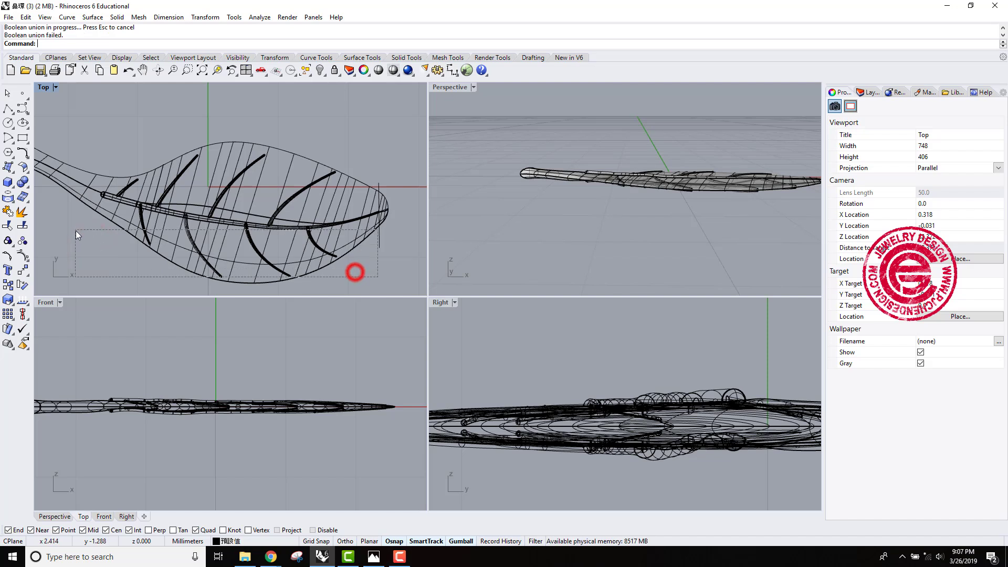
# Select the vein pipes on the leaf's lower half for another union attempt
pyautogui.click(225, 247)
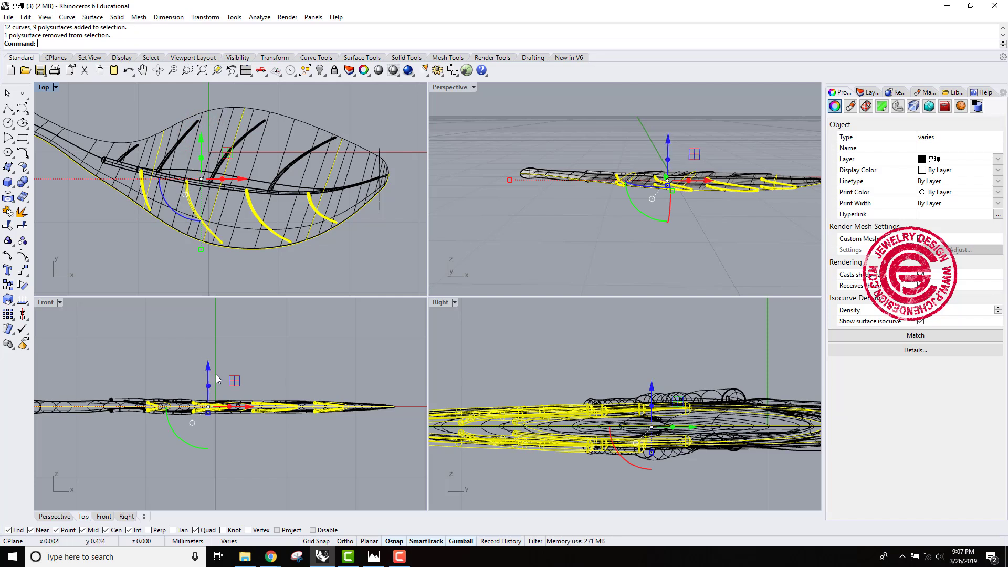
# Adjust the lower-vein selection and rotate the shaded leaf in the full-window Perspective view
pyautogui.click(249, 356)
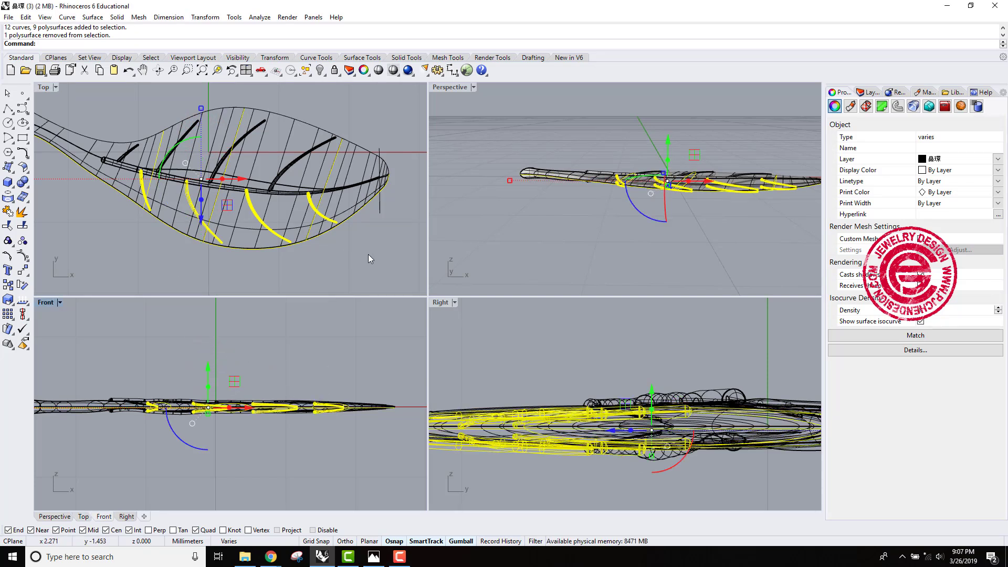
pyautogui.click(18, 179)
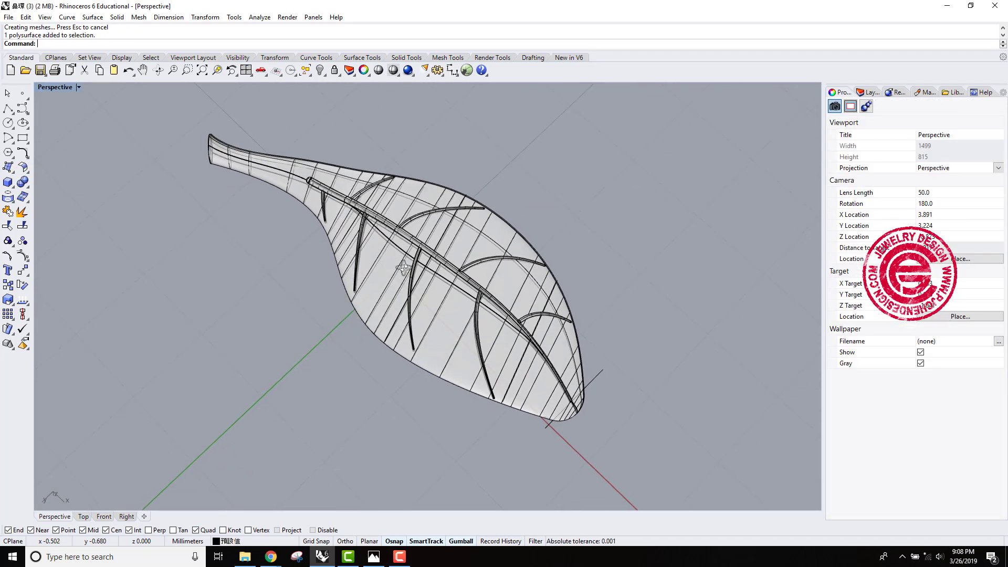
pyautogui.moveTo(405, 270); pyautogui.dragTo(375, 220)
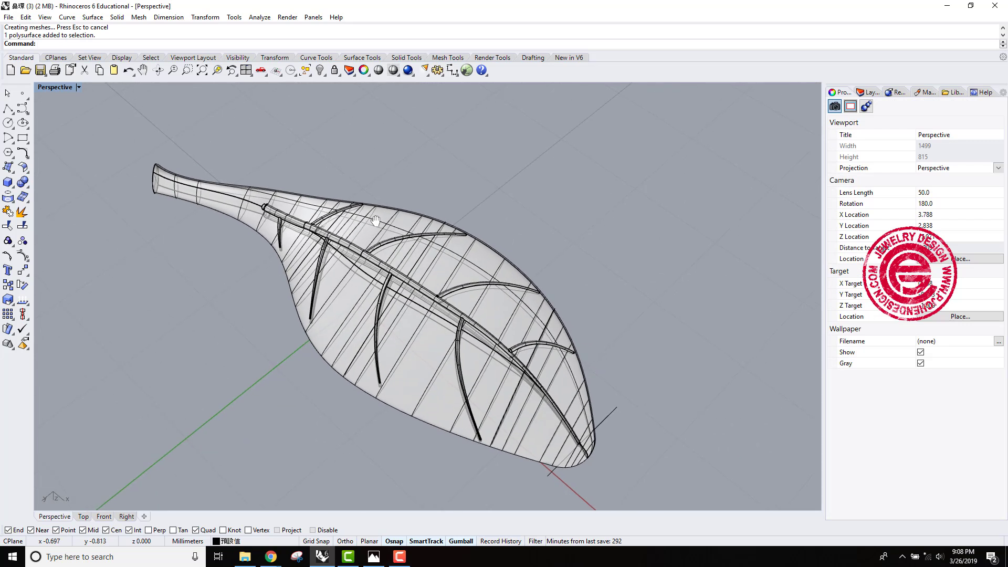